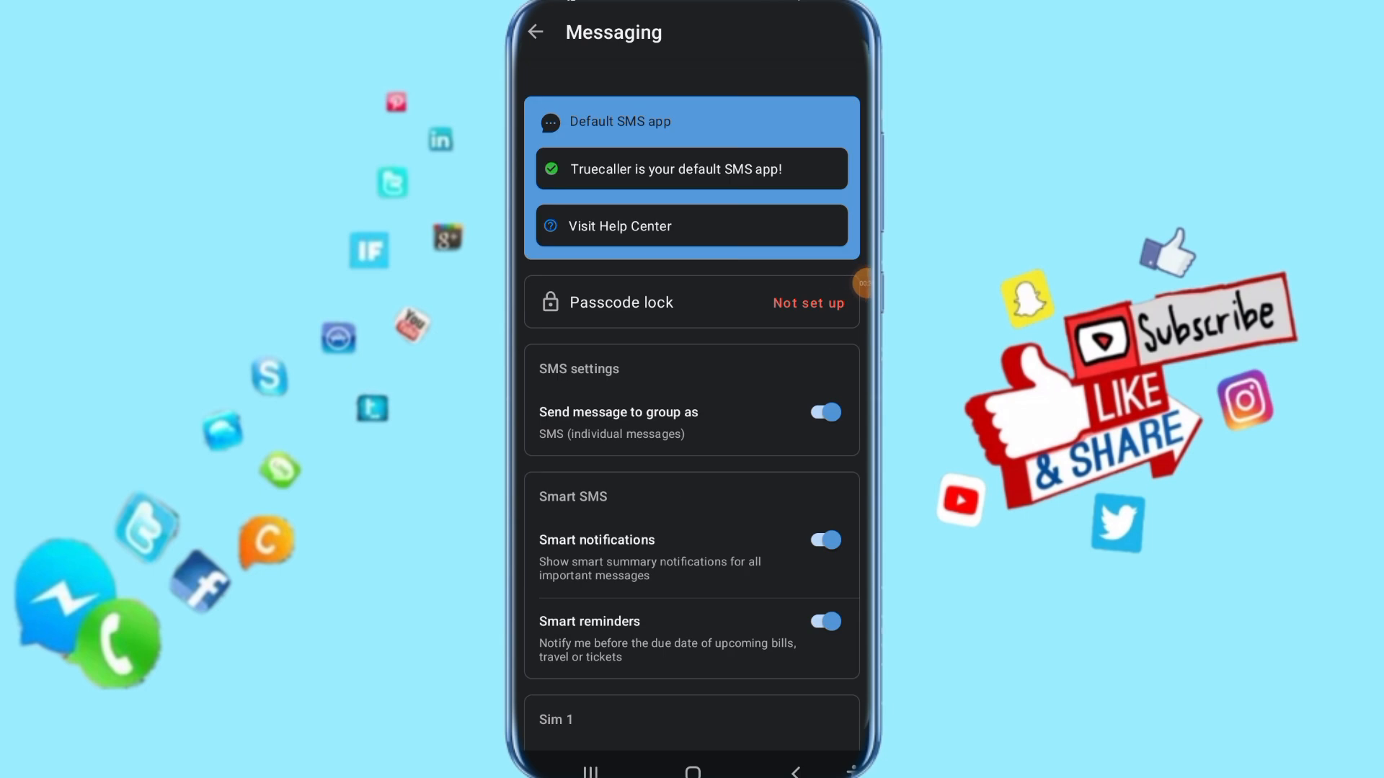
- Scroll the Messaging settings until Chat settings with Read receipts and Typing indicator appears
scroll("down", 3)
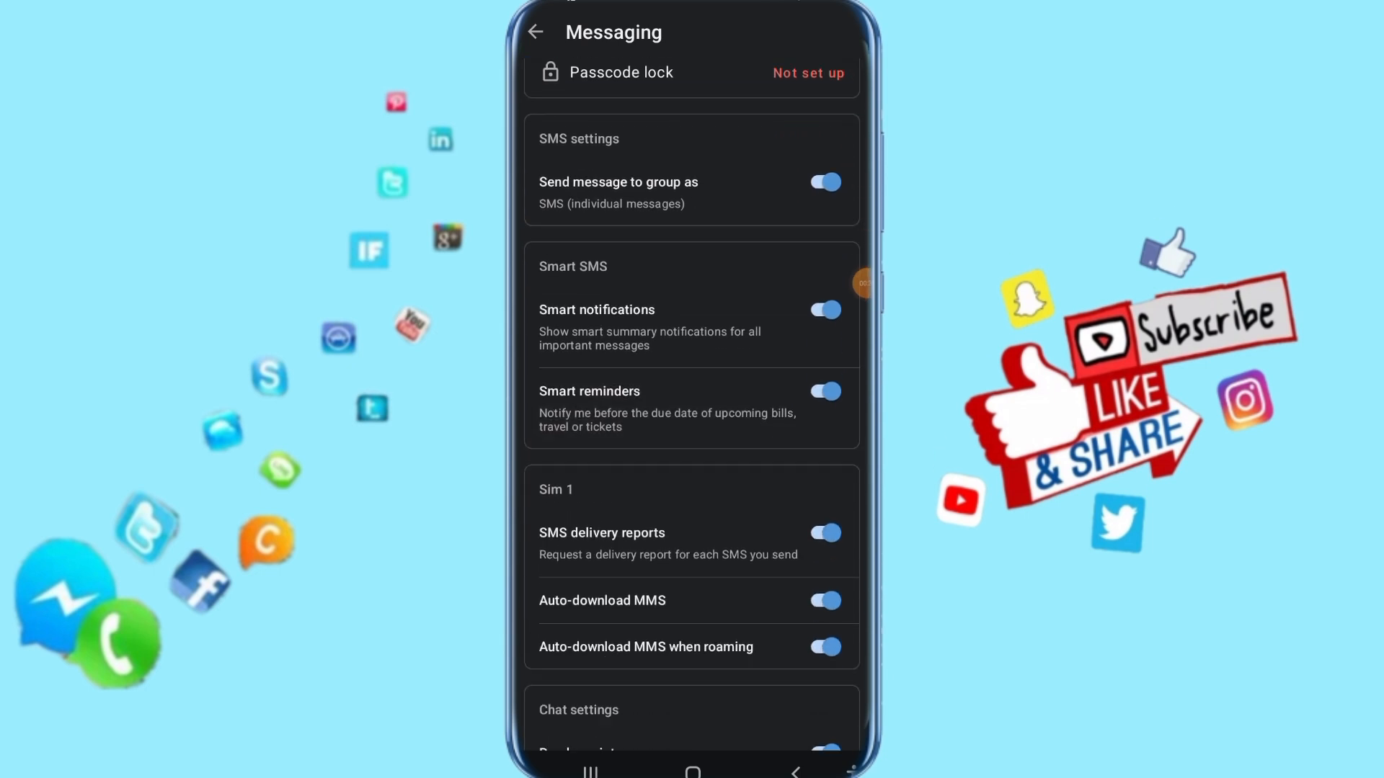
scroll("down", 3)
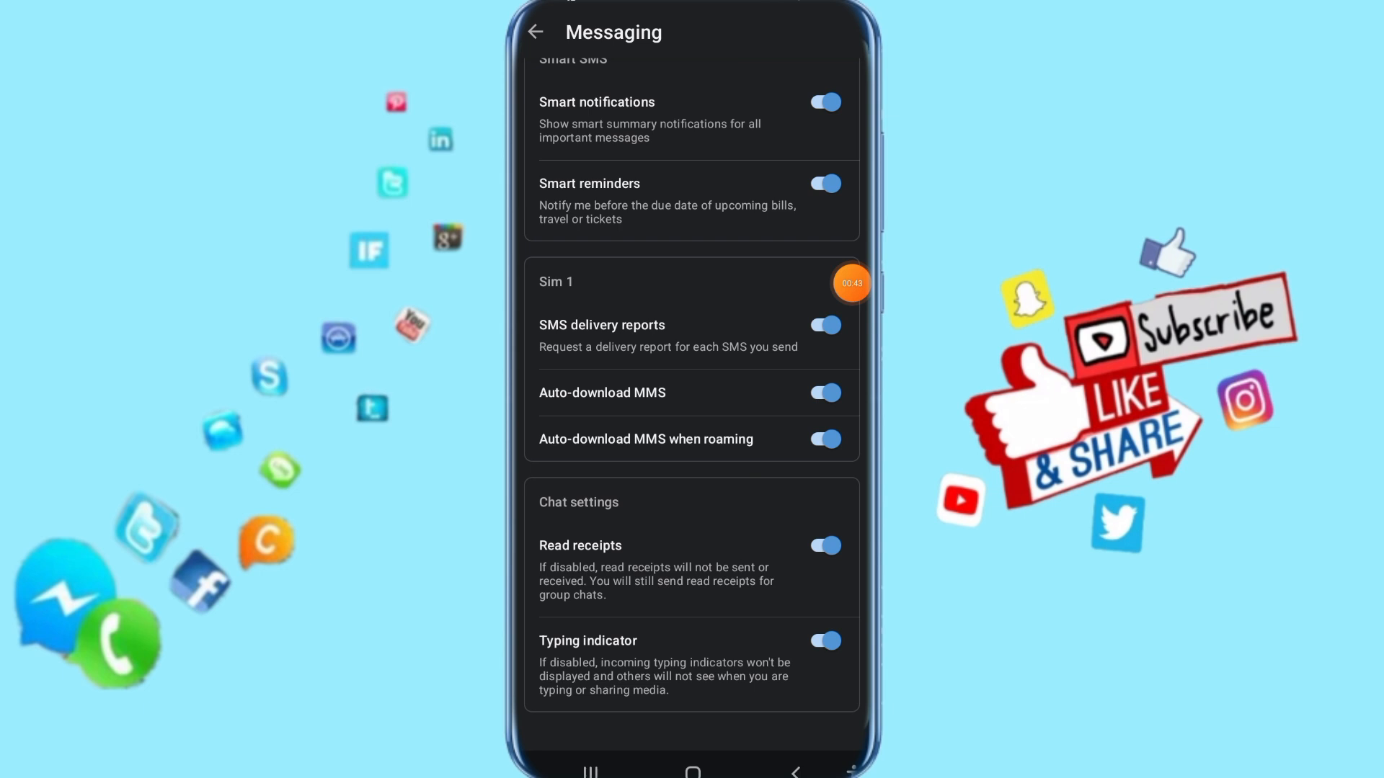
mouse_move(680, 552)
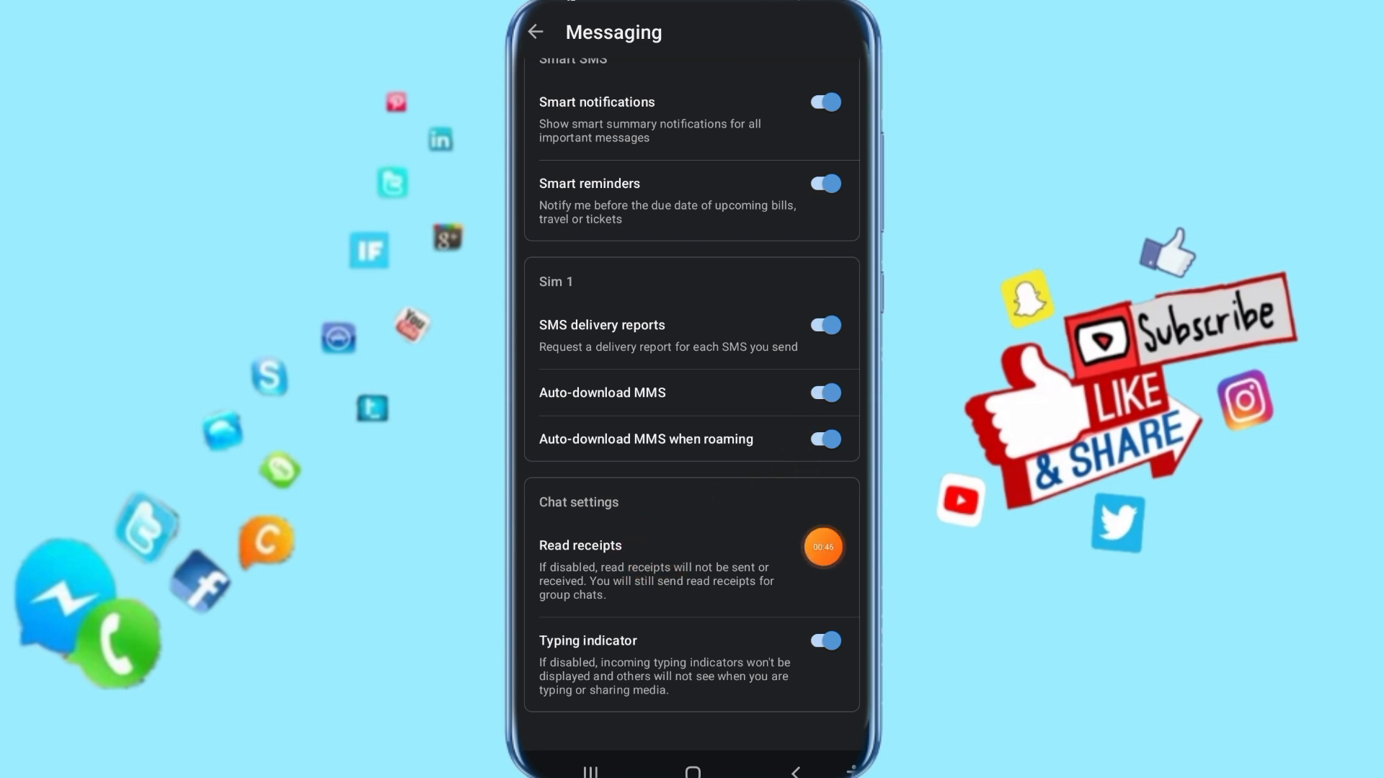
- Switch the Read receipts toggle off, leaving the typing indicator enabled
left_click(823, 545)
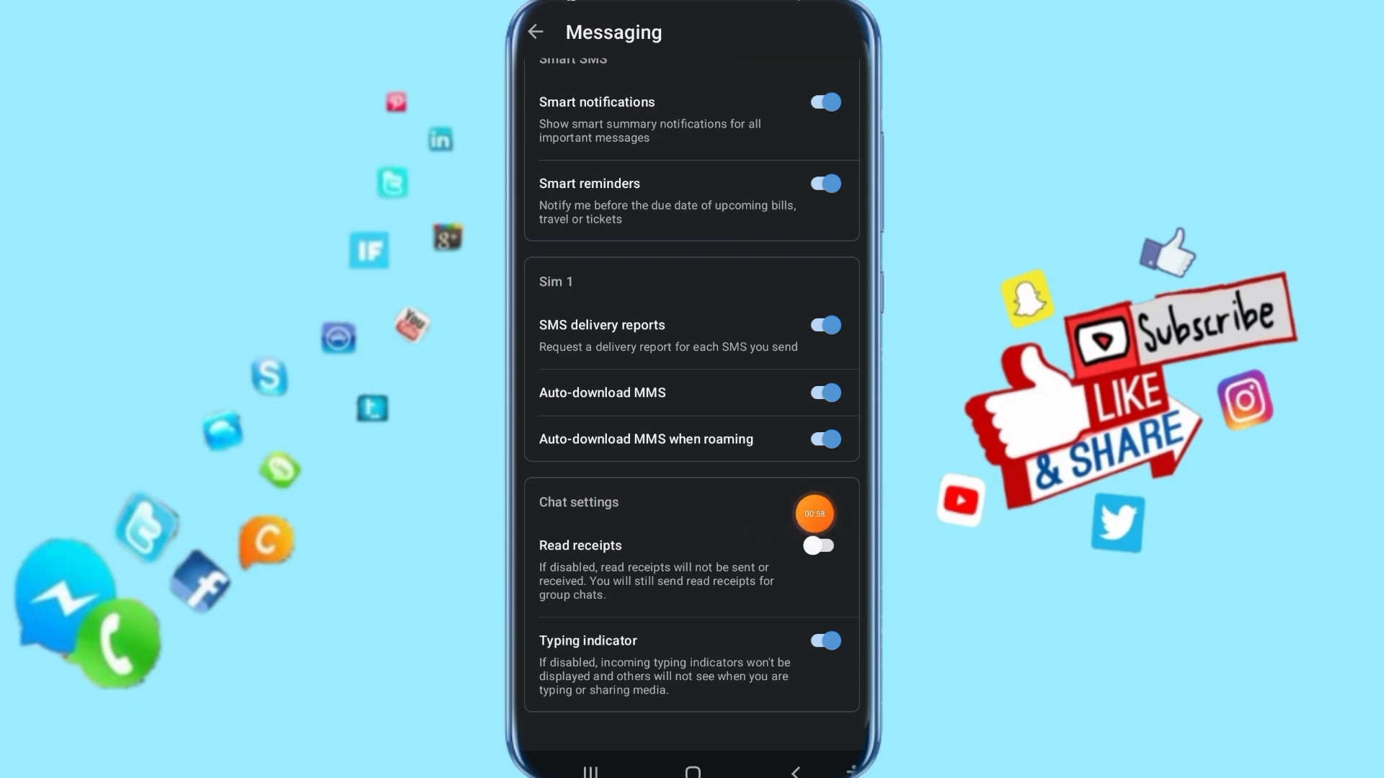
left_click(815, 514)
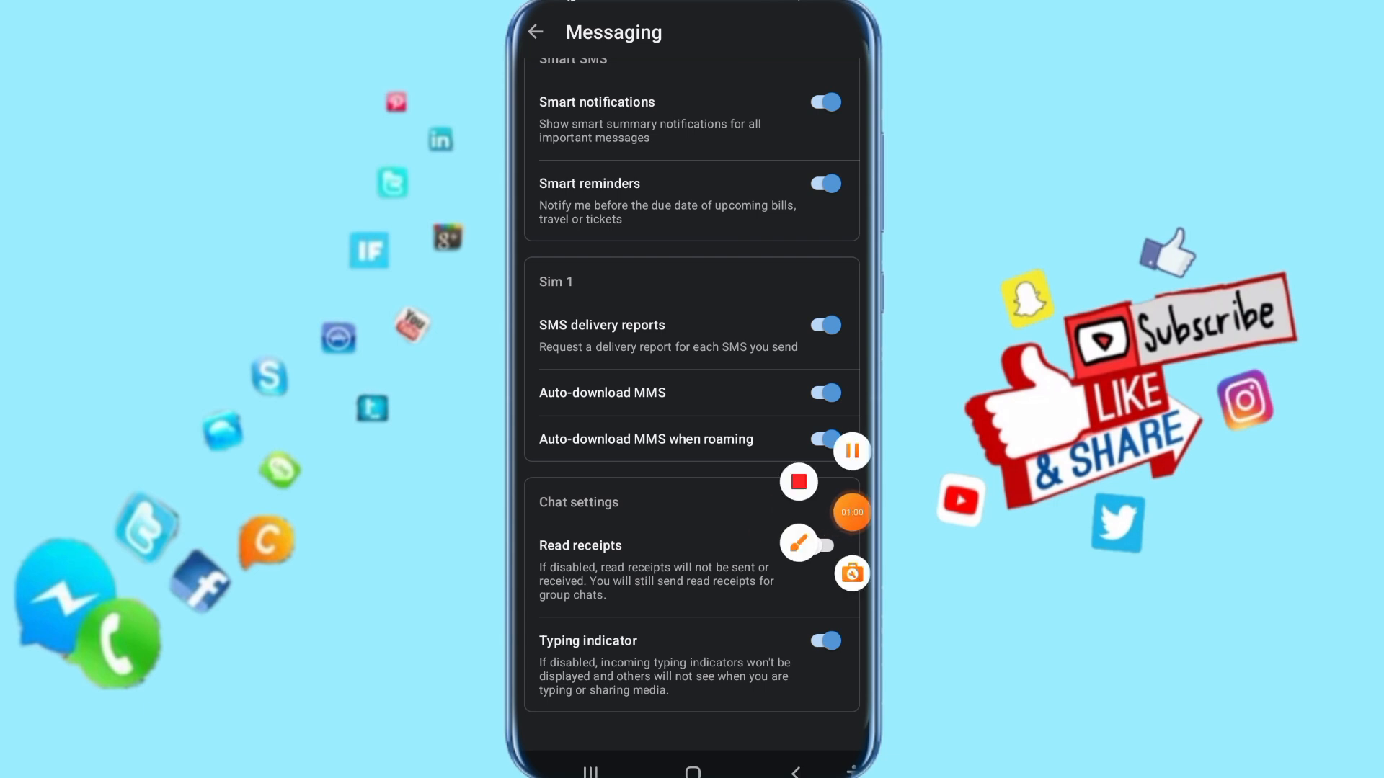